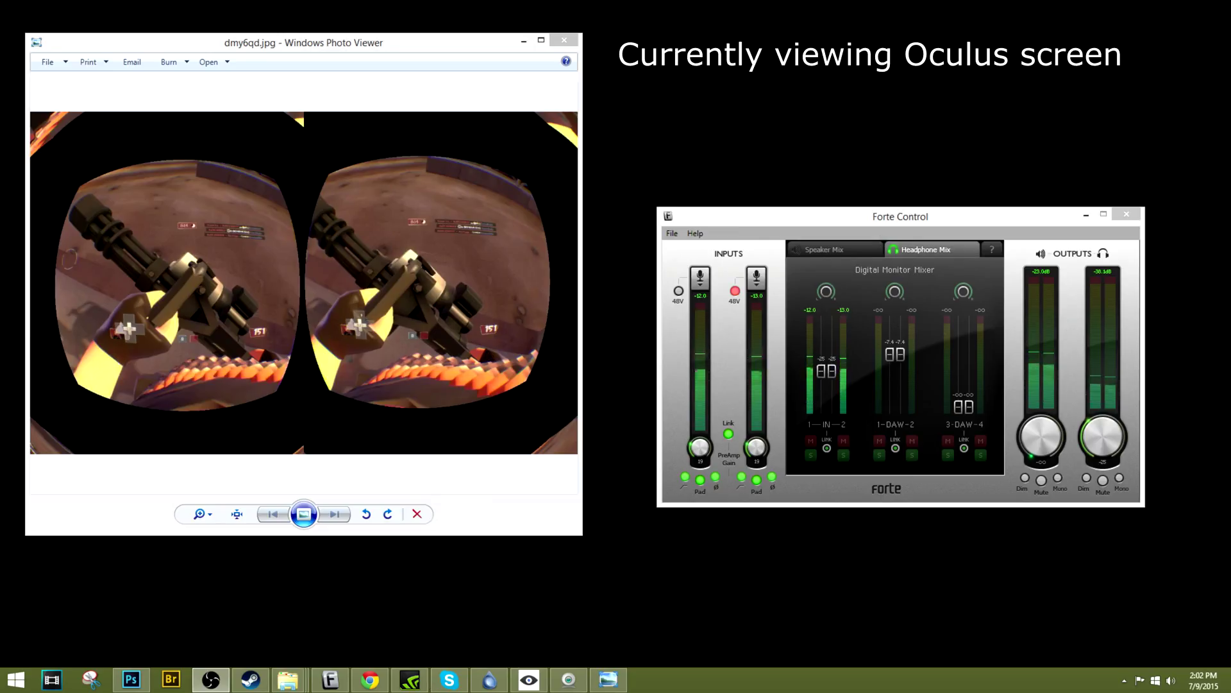
Step: Bring up the Monitor Capture source settings and list the available monitors, monitor 2 still selected
click(568, 679)
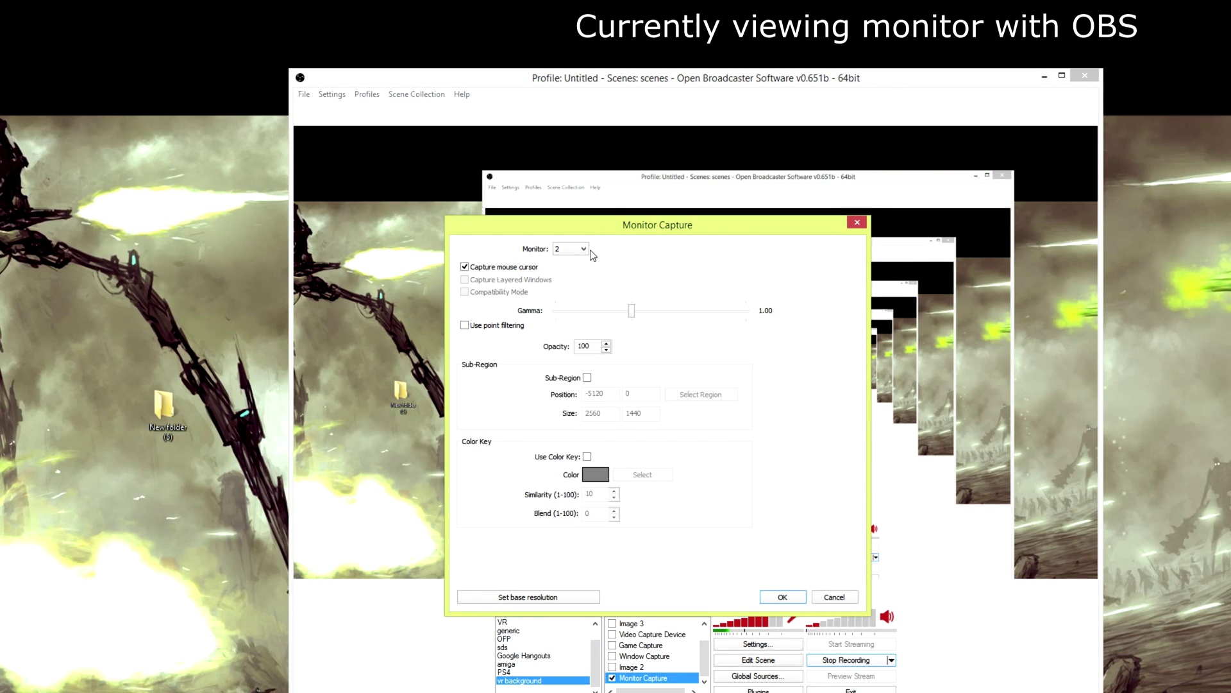
click(571, 247)
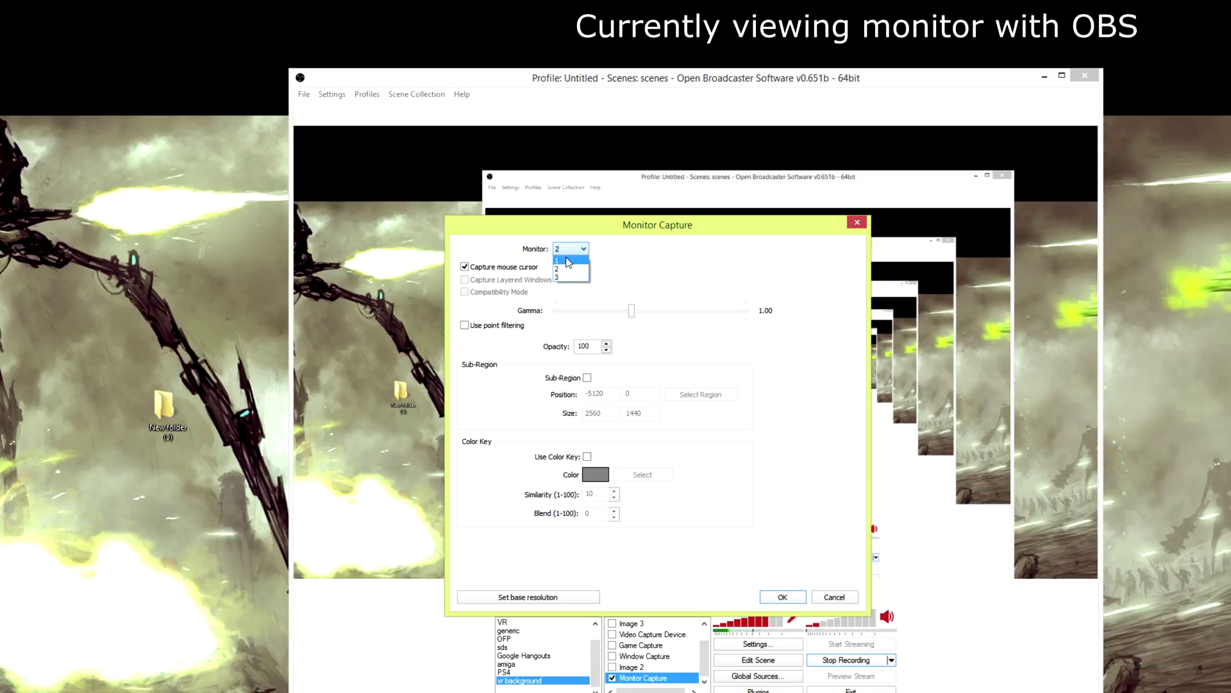
mouse_move(563, 270)
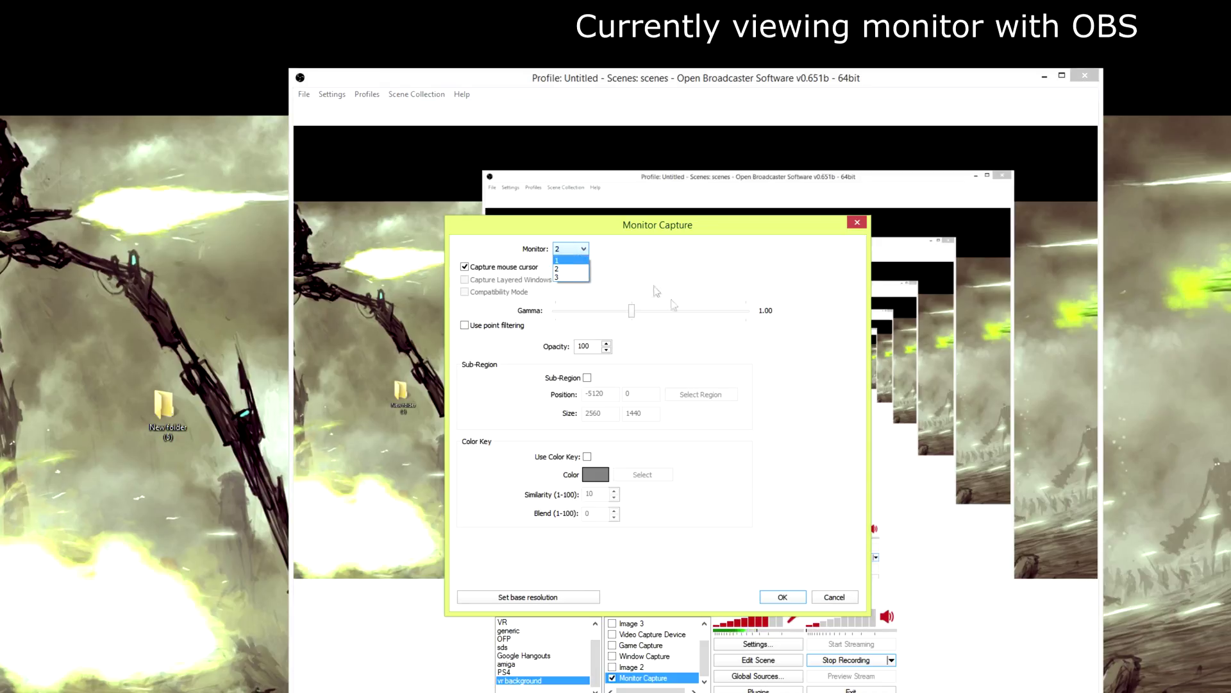
Step: Pick the monitor to capture and confirm, so the preview mirrors that screen
click(570, 248)
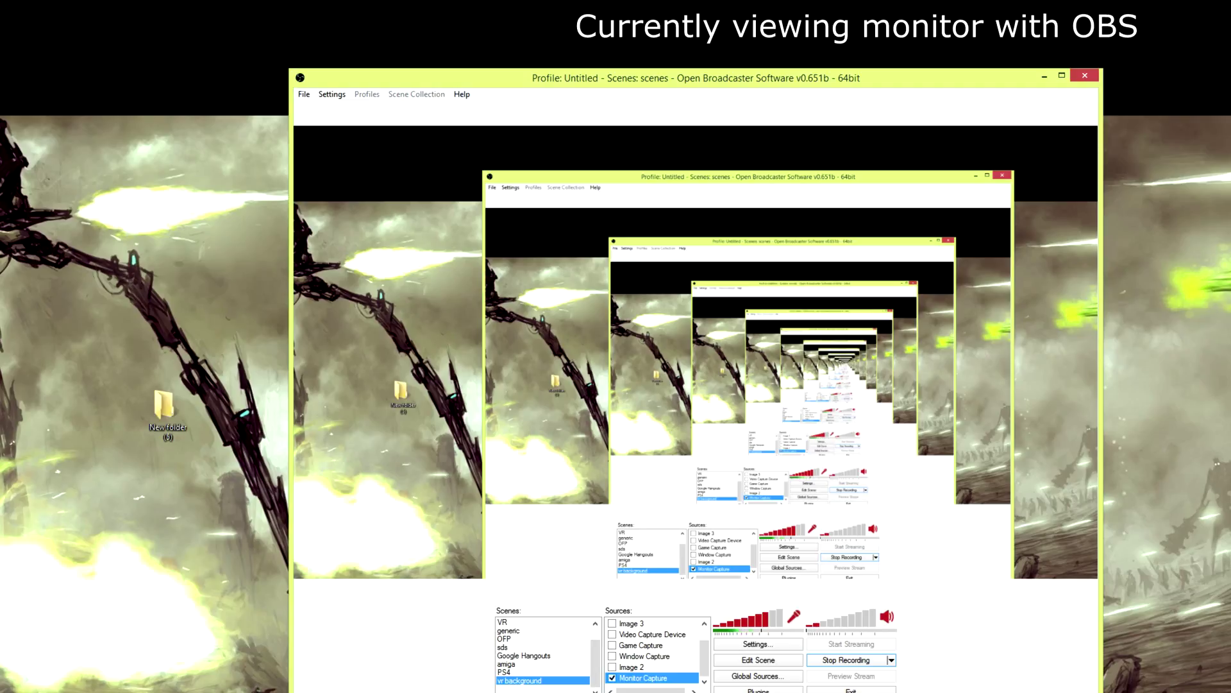
mouse_move(736, 295)
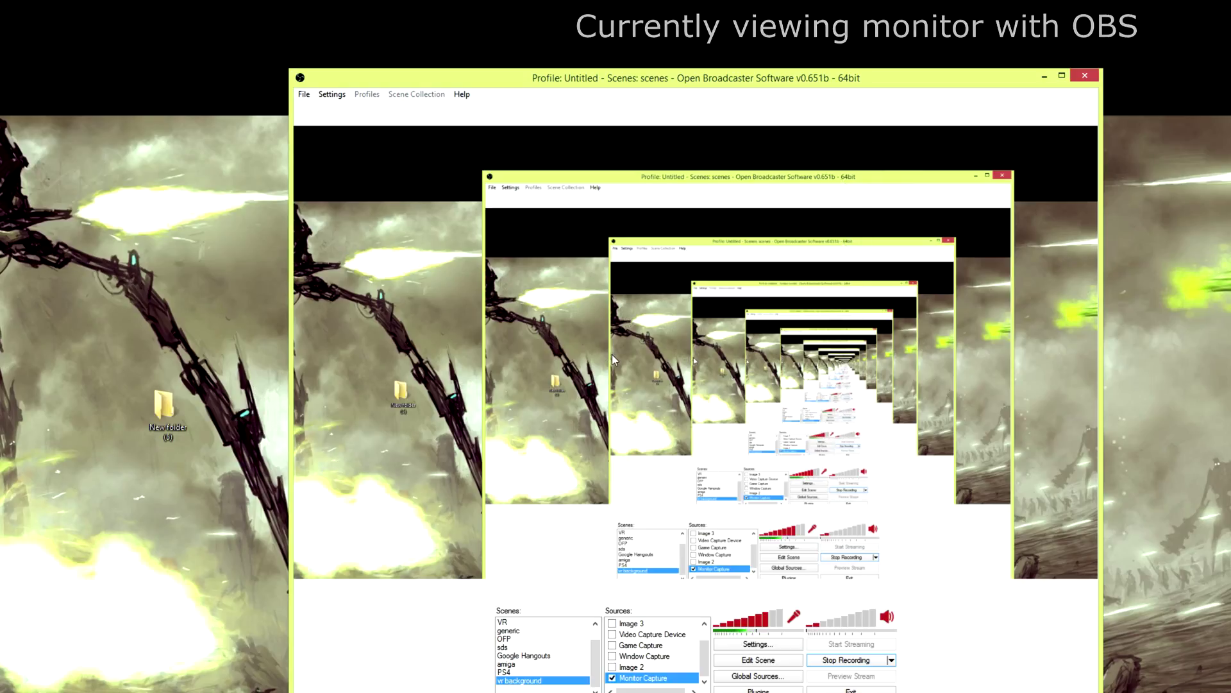
mouse_move(929, 633)
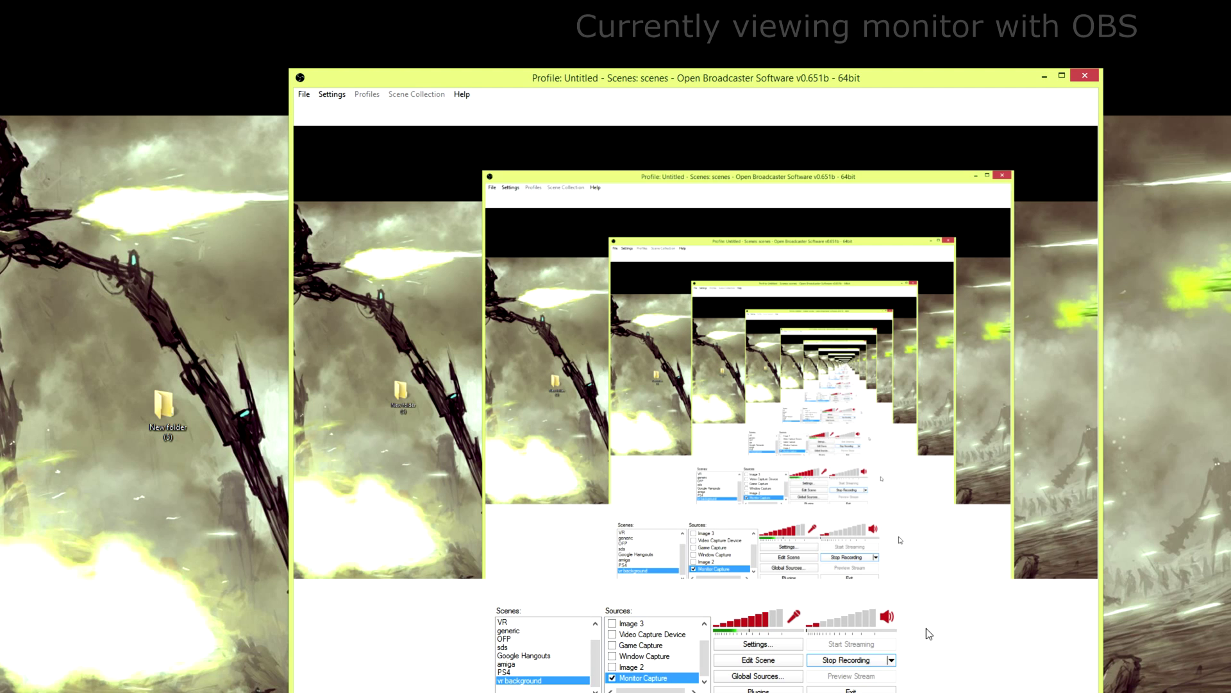